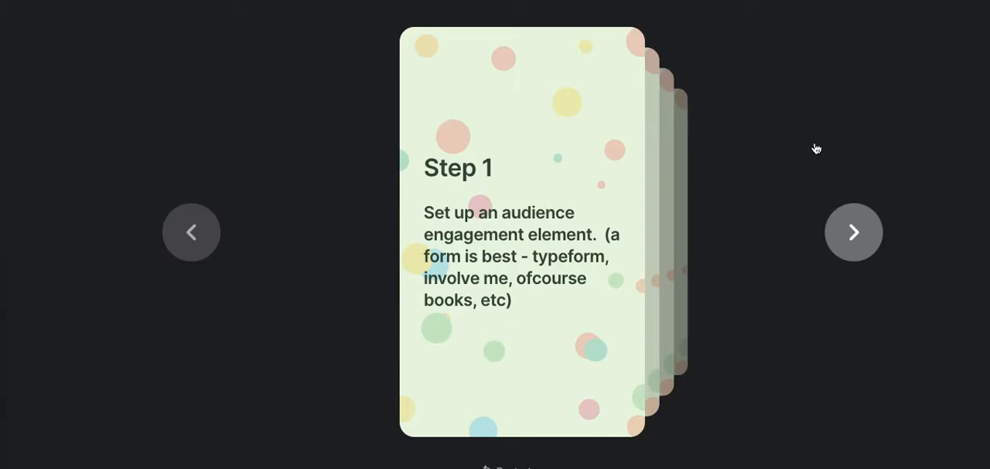
{"action": "mouse_move", "coordinate": [552, 282]}
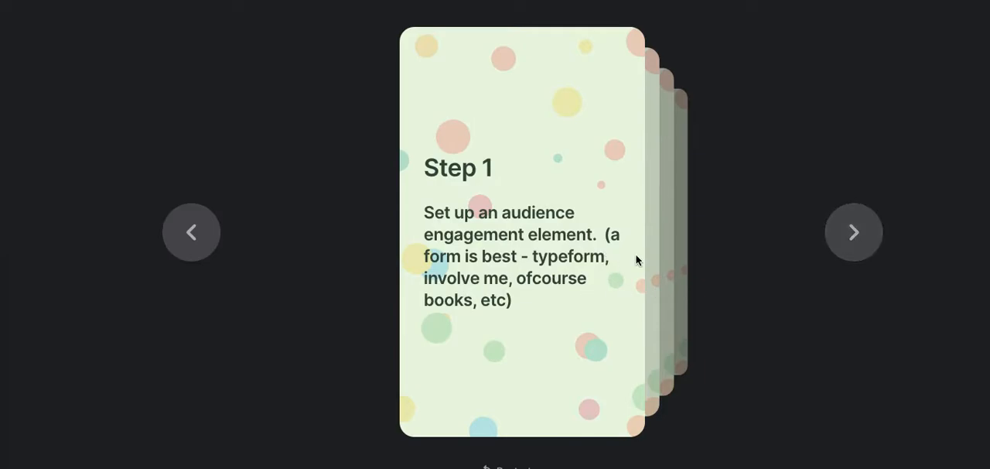
{"action": "mouse_move", "coordinate": [698, 260]}
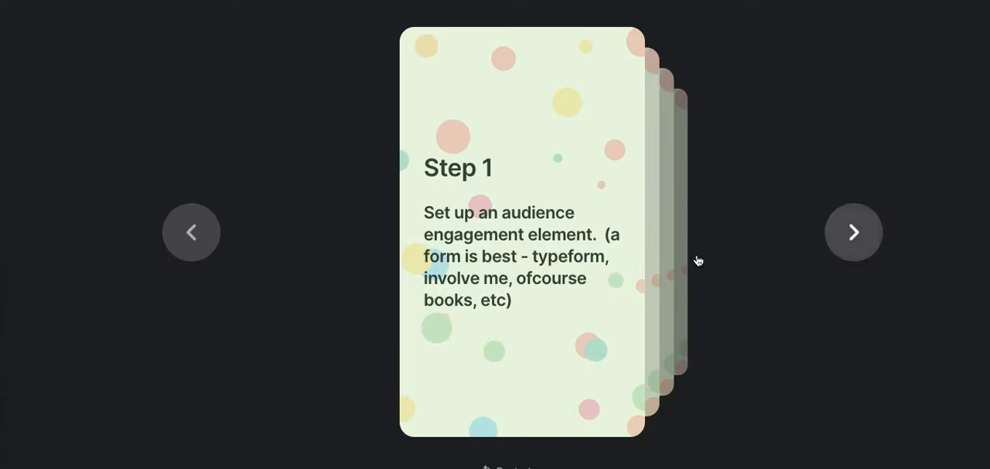
{"action": "mouse_move", "coordinate": [854, 232]}
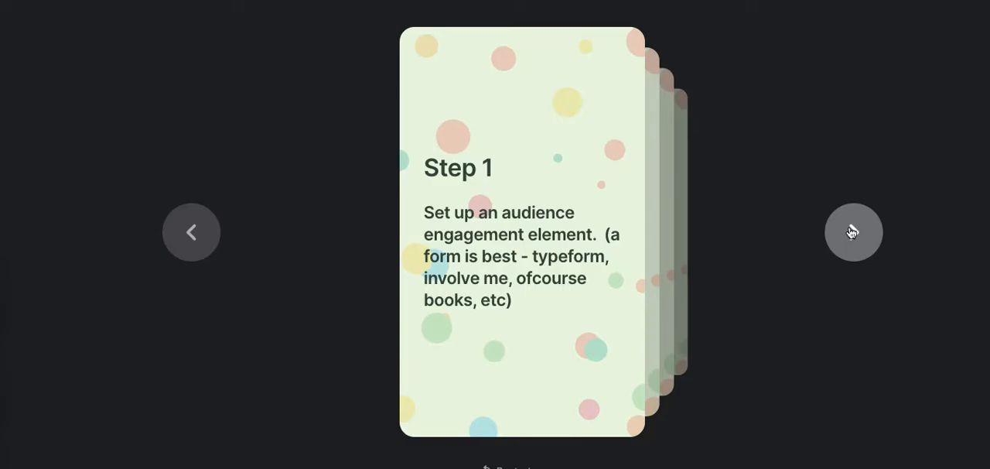
Advance the carousel from Step 1 to the Step 2 card on asking clients about challenges
{"action": "left_click", "coordinate": [854, 232]}
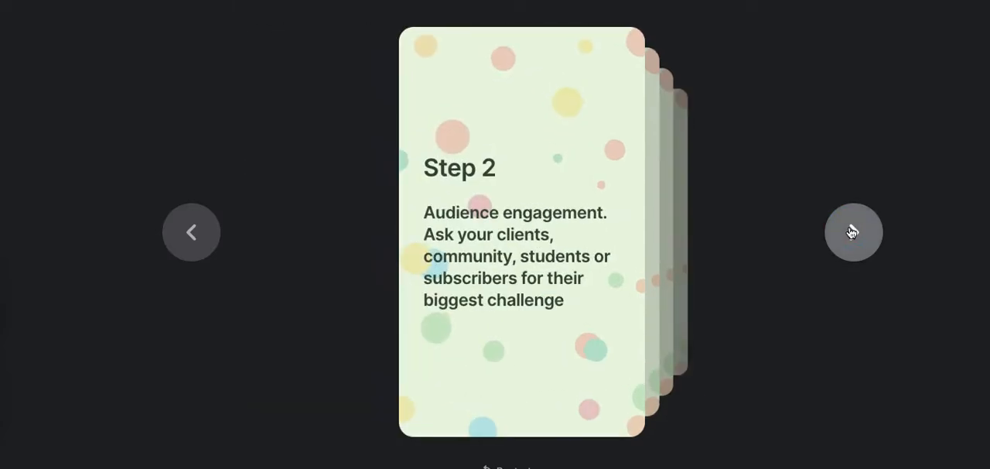
{"action": "mouse_move", "coordinate": [755, 229]}
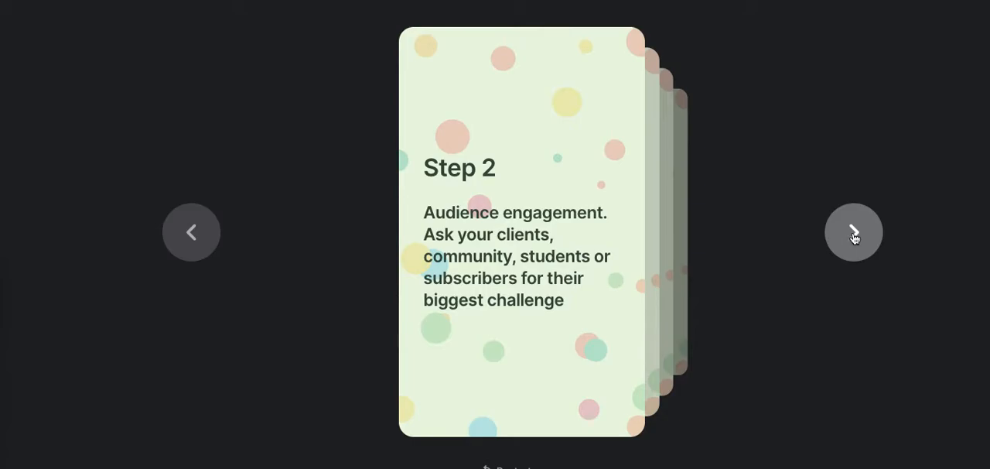
Advance the carousel to the Step 3 card on creating a client-only private podcast feed
{"action": "left_click", "coordinate": [854, 232]}
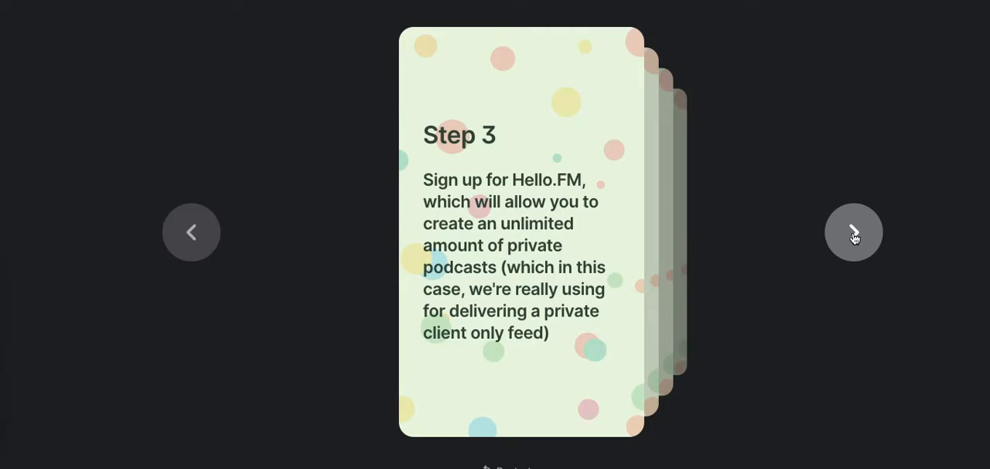
{"action": "mouse_move", "coordinate": [544, 181]}
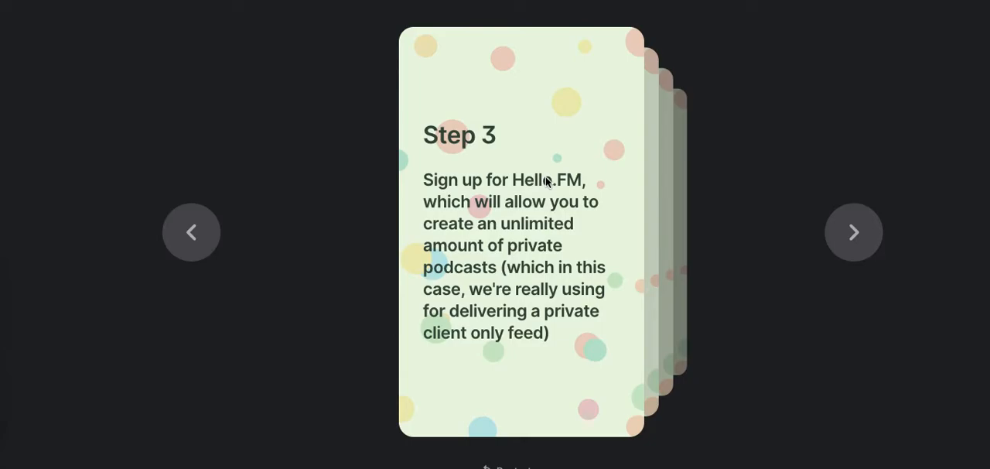
{"action": "mouse_move", "coordinate": [712, 223]}
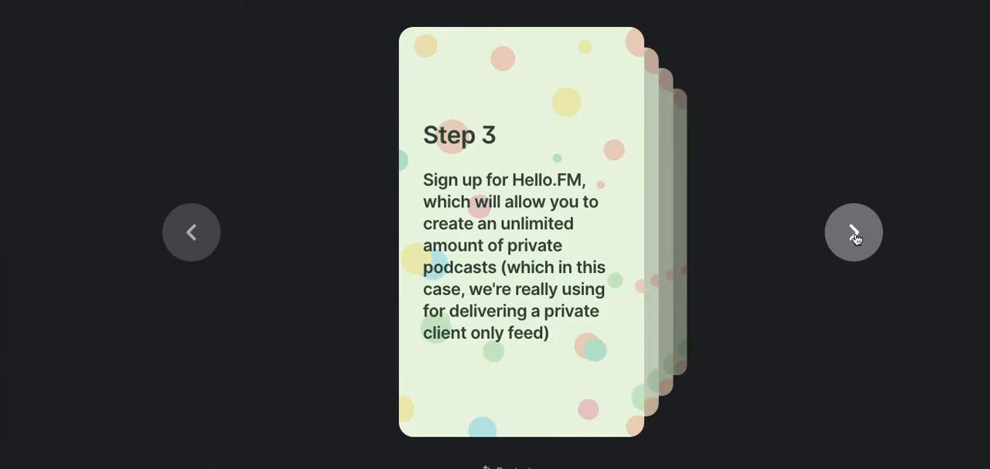
Advance the carousel to the Step 4 card suggesting customized covers per client feed
{"action": "left_click", "coordinate": [854, 232]}
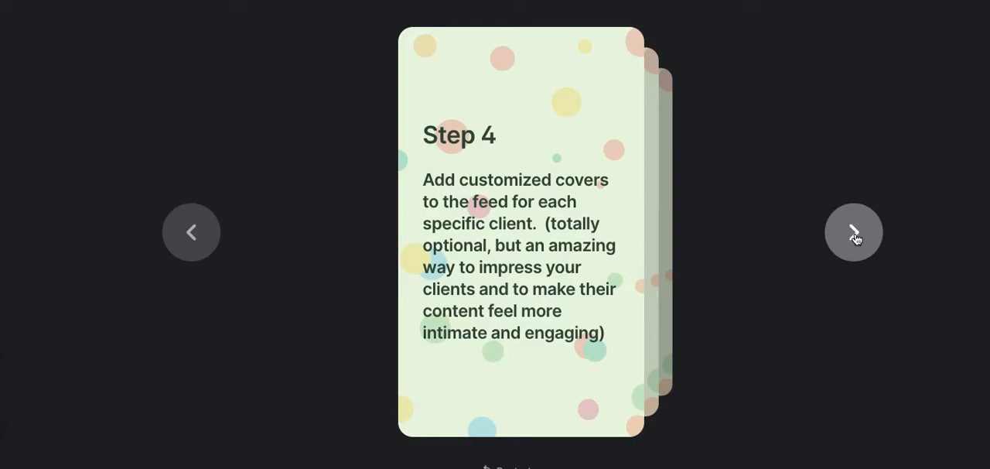
Advance past the Step 5 card on publishing the feed to the final Hello.FM free-trial card
{"action": "left_click", "coordinate": [854, 232]}
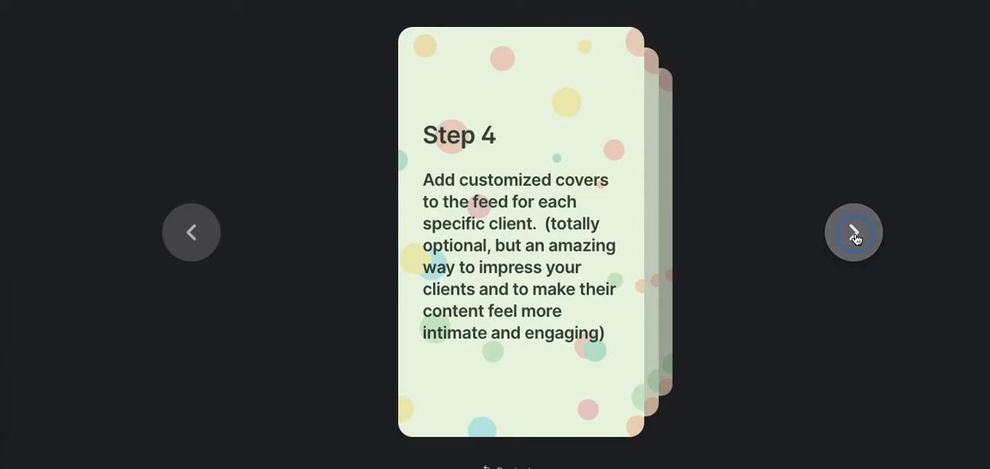
{"action": "left_click", "coordinate": [854, 232]}
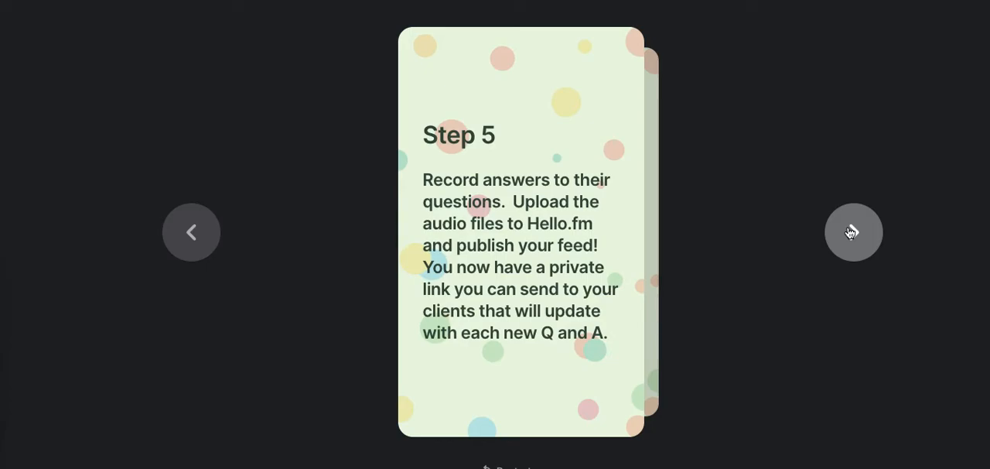
{"action": "left_click", "coordinate": [854, 233]}
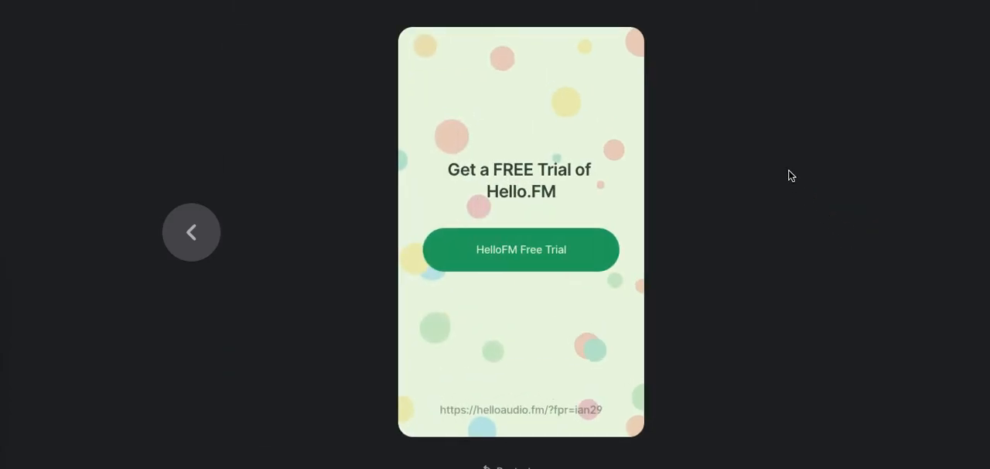